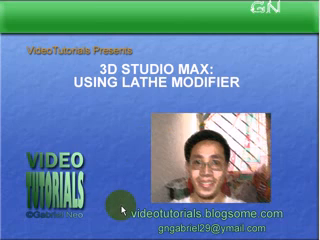
mouse_move(266, 92)
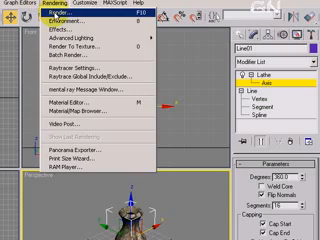
Step: Bring up the Render Scene dialog with its Common Parameters showing
click(58, 16)
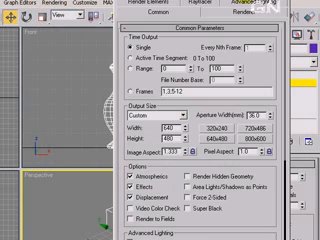